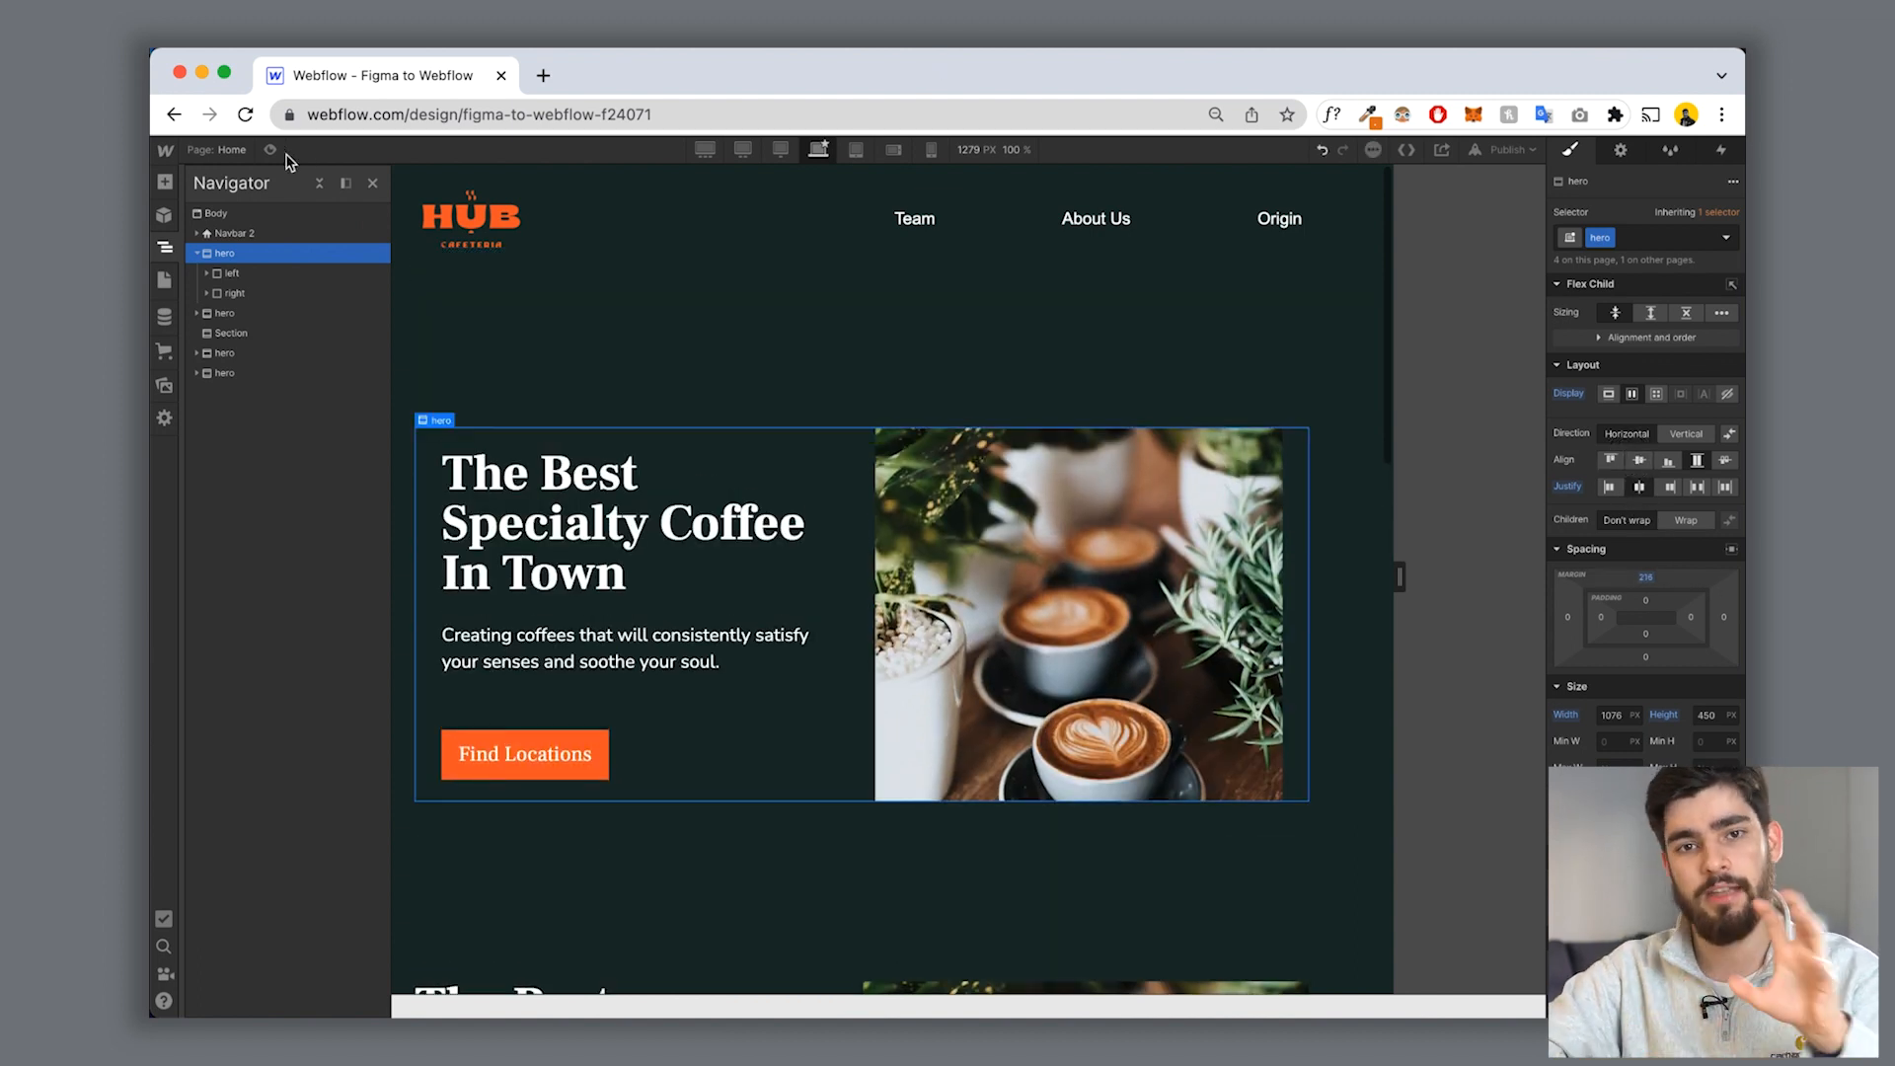
Step: Show the Pages panel listing the Home and Second pages
click(163, 249)
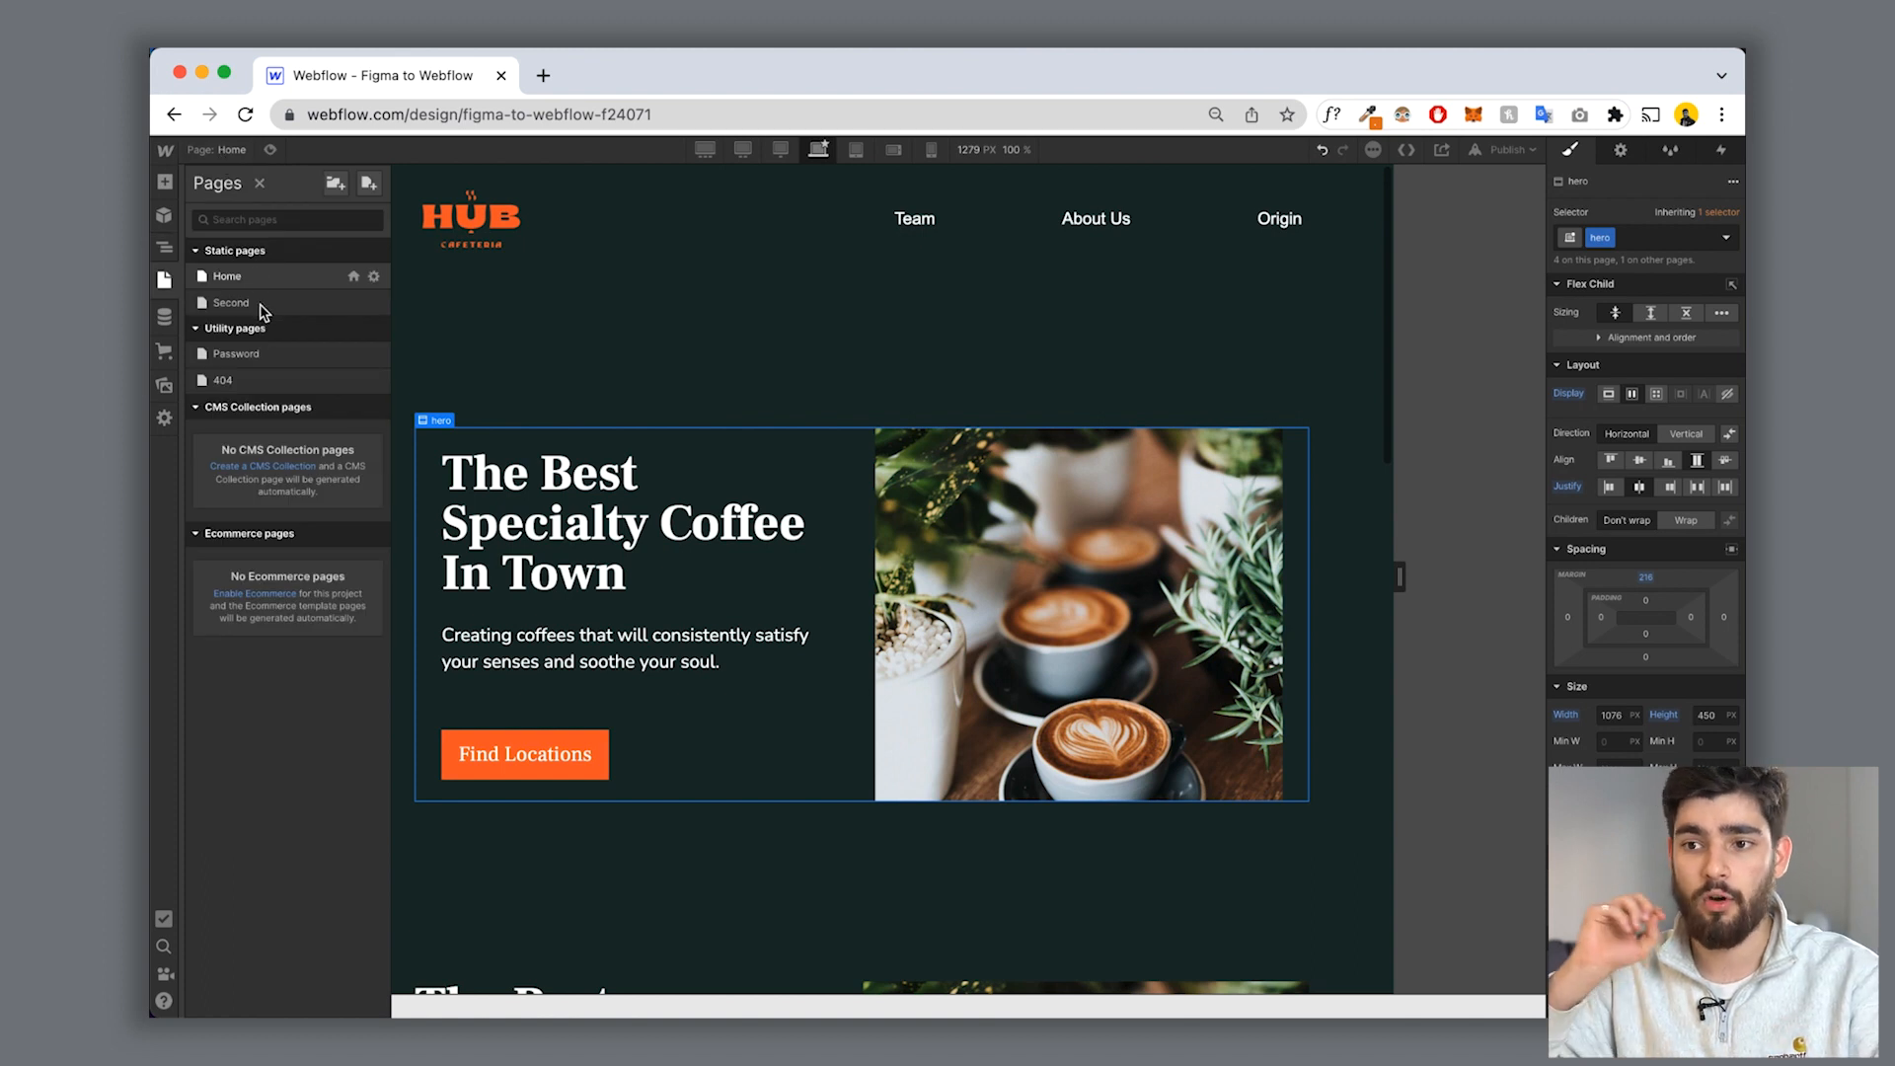
Step: Switch to the Second page and select its hero section to reveal the shared hero class
click(234, 303)
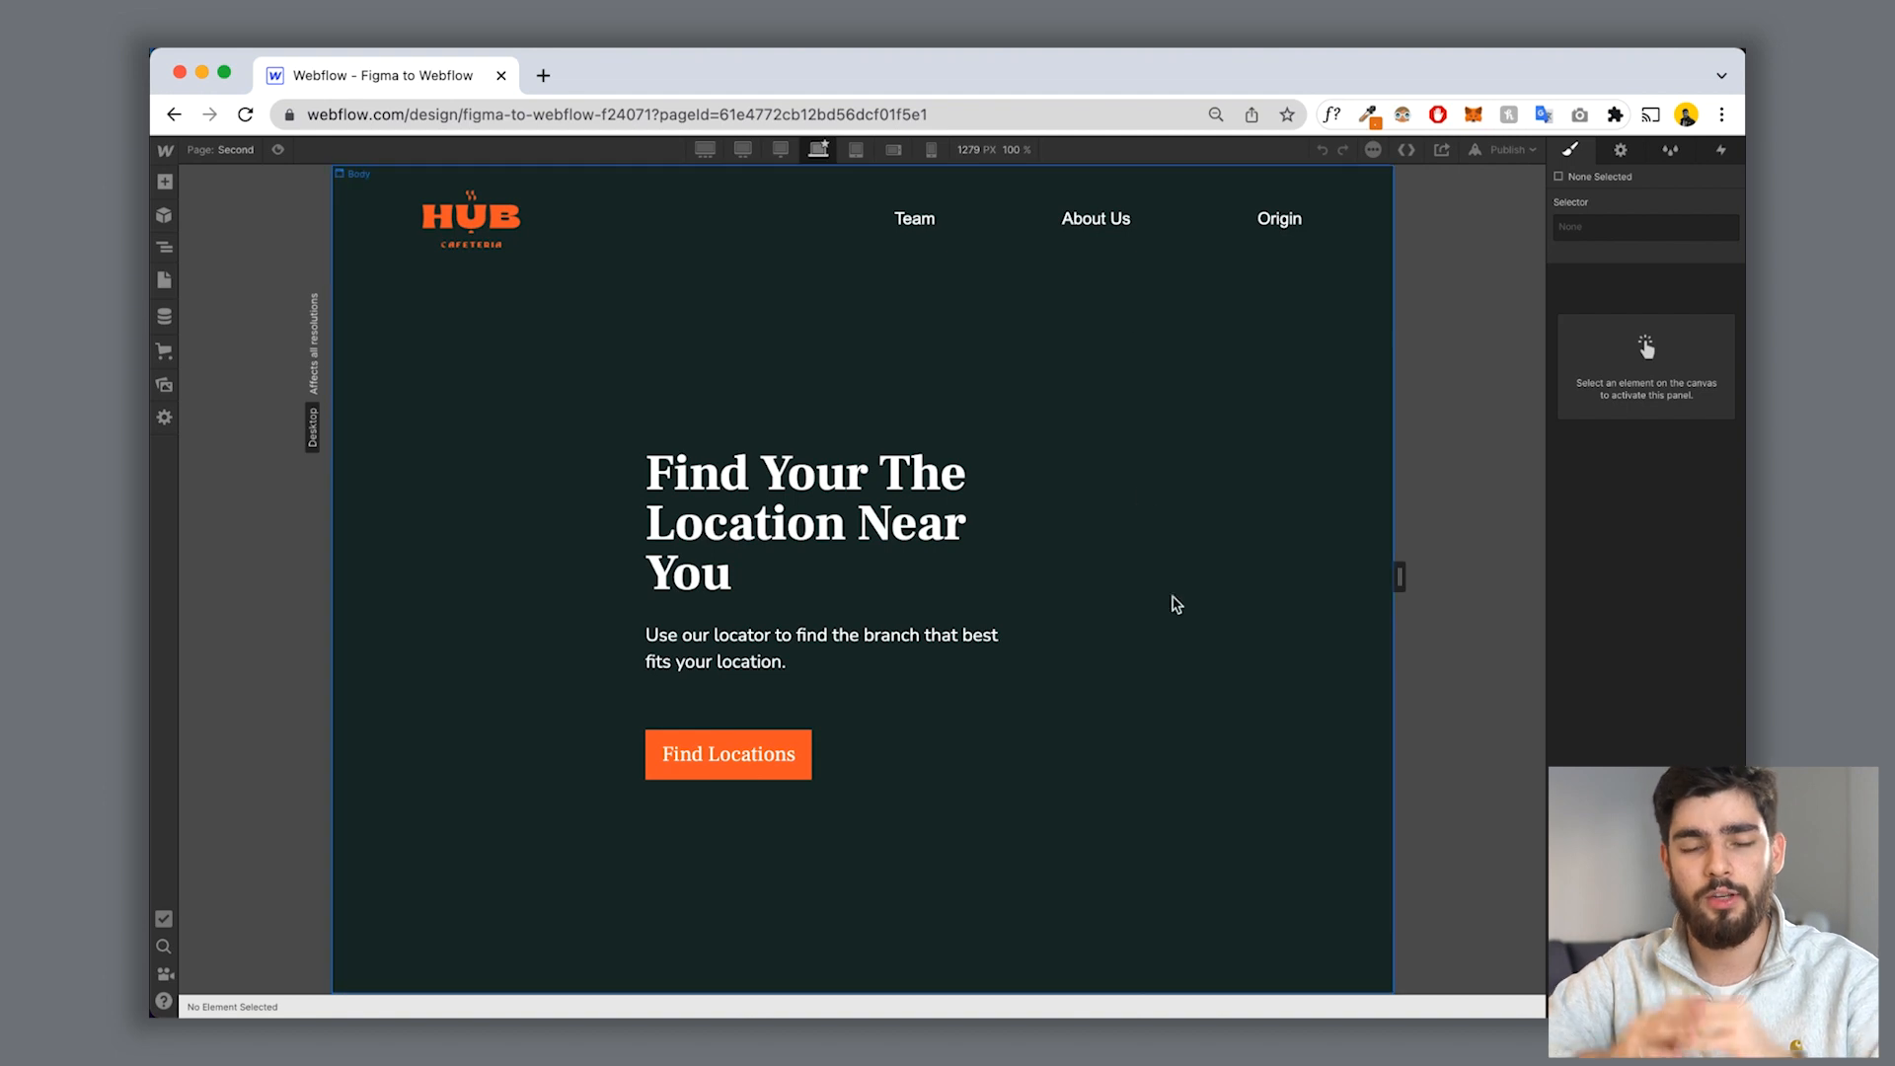
click(803, 544)
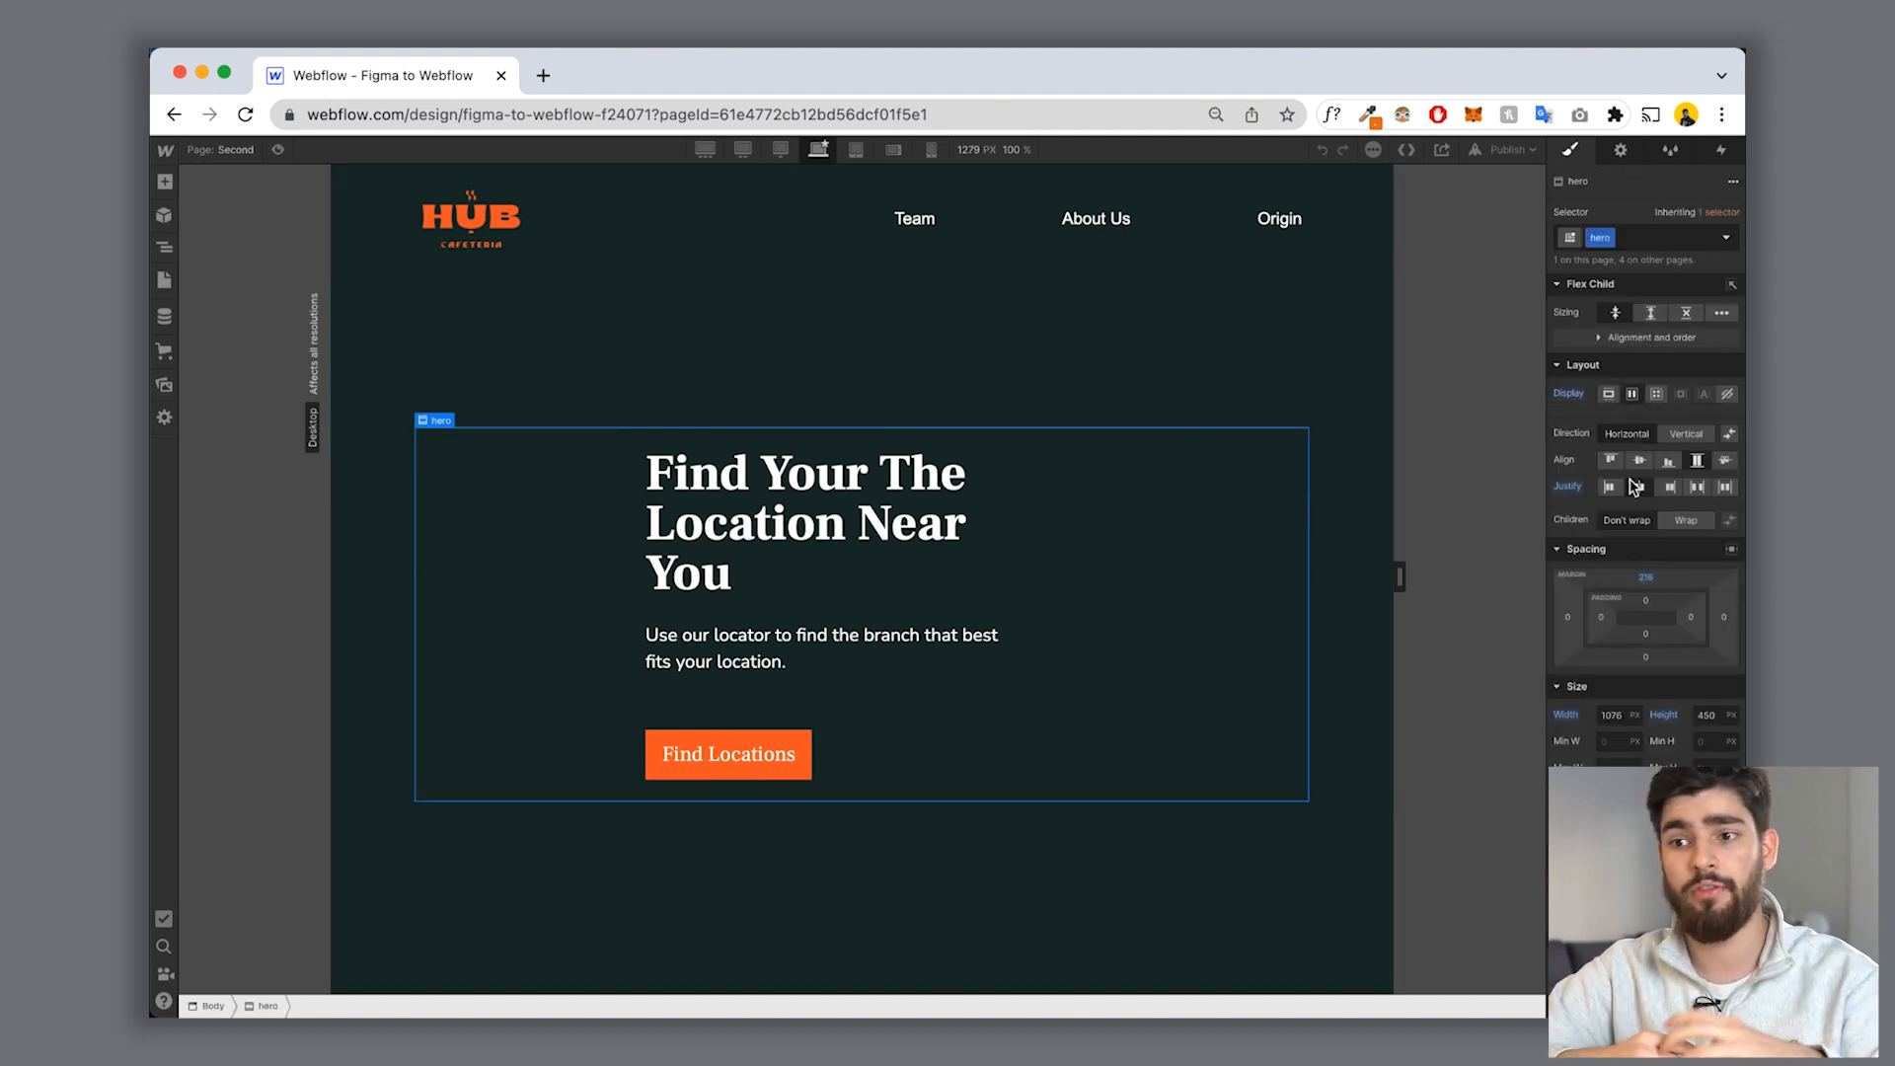